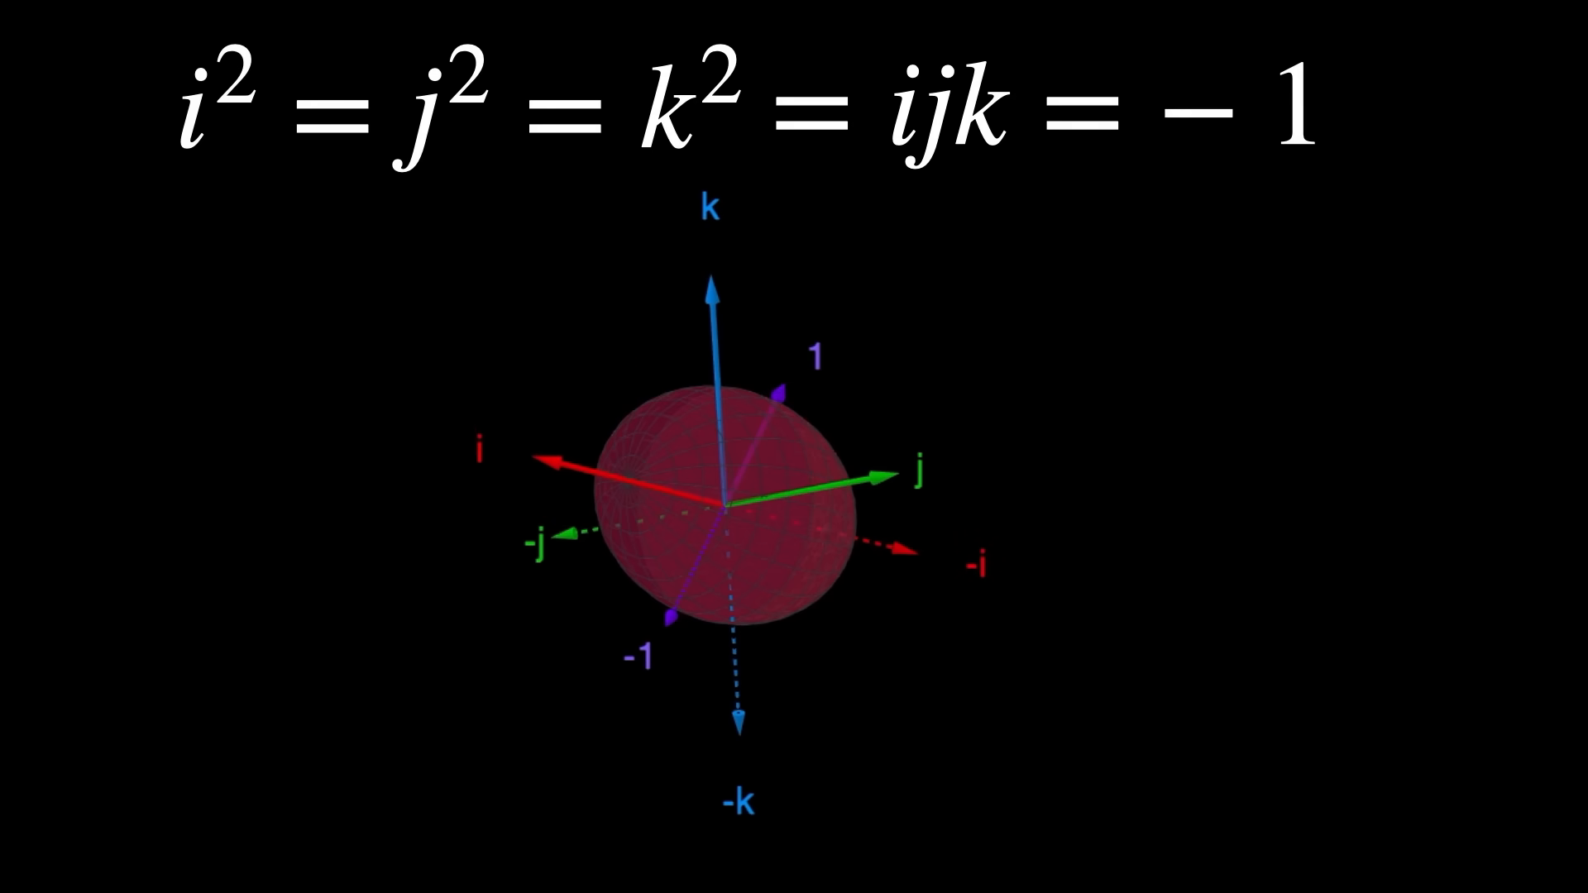
key("Right")
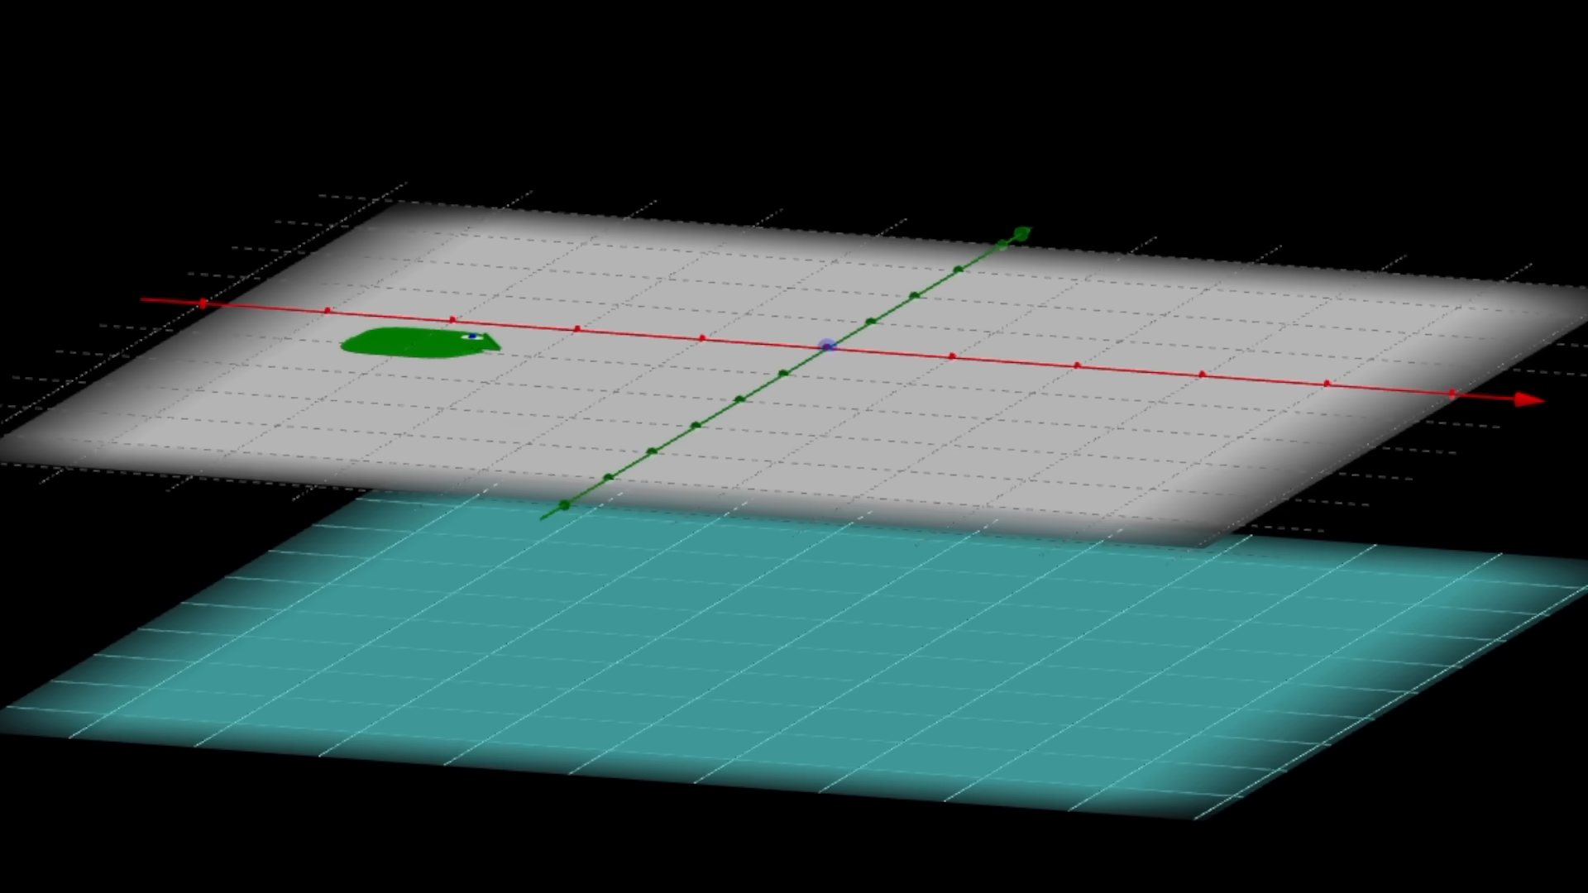
left_click(827, 346)
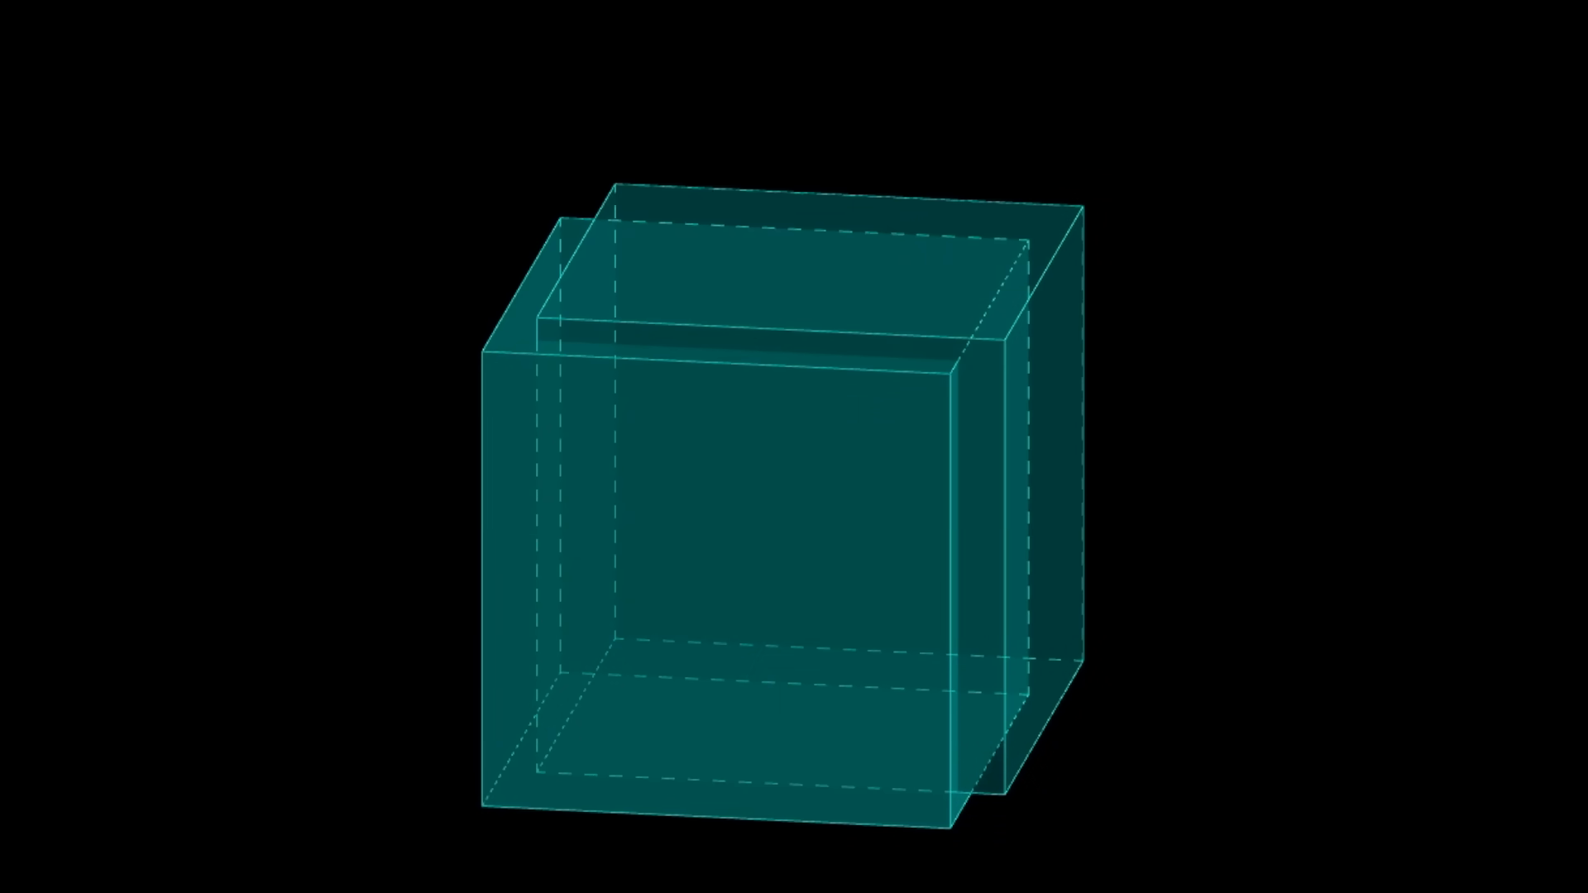
left_click(752, 524)
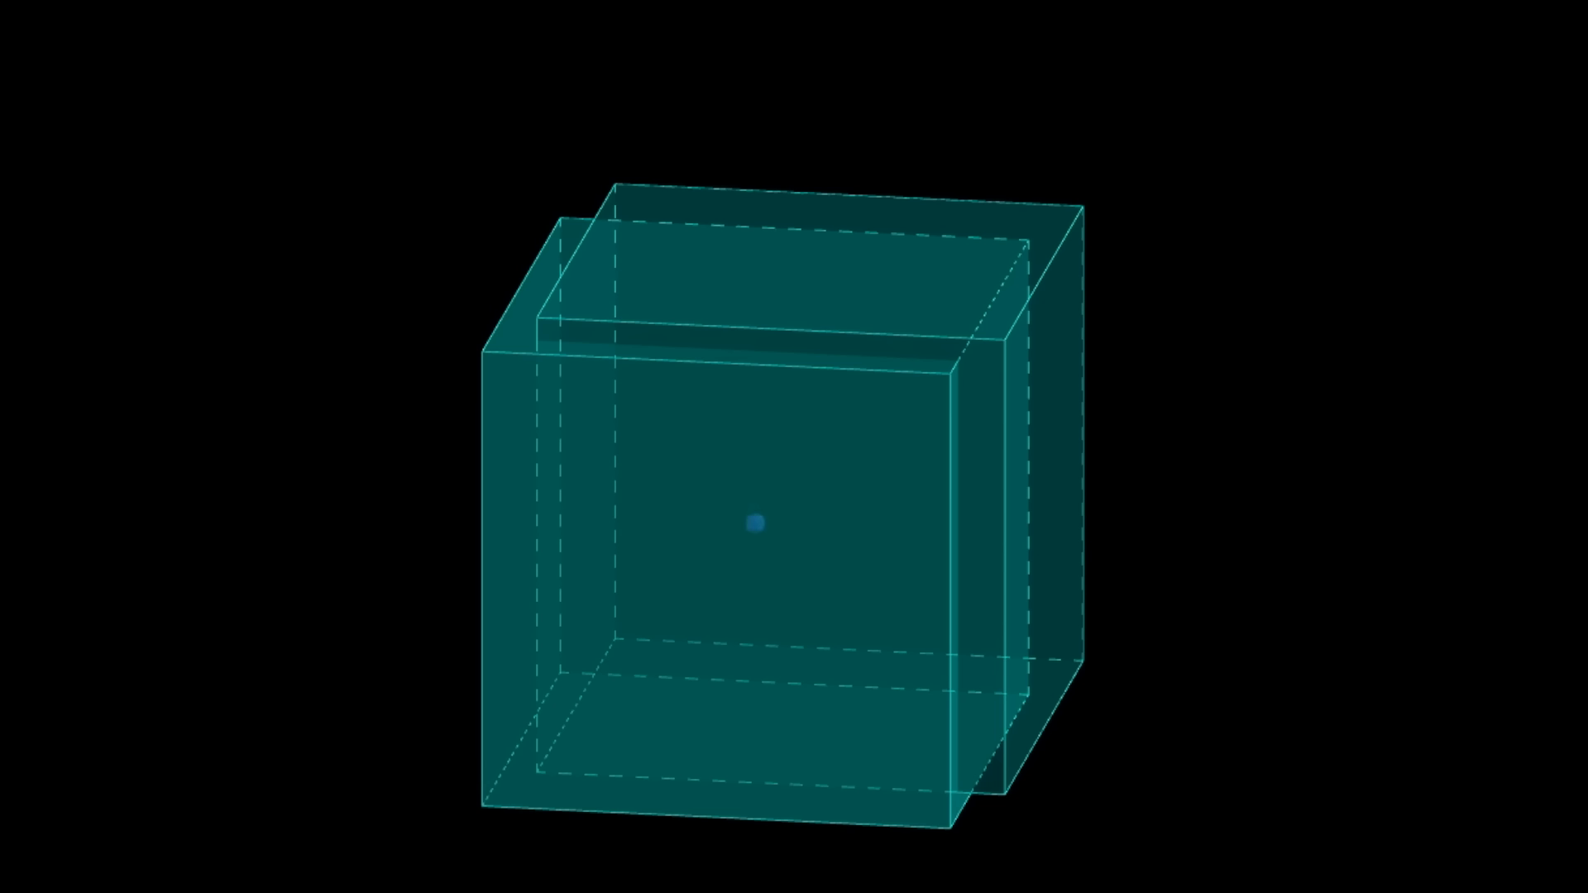